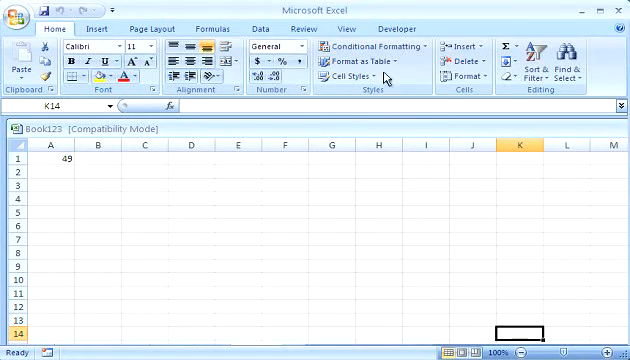
Attempt to view Book123's macro project, which rejects the entered password as invalid.
left_click(394, 28)
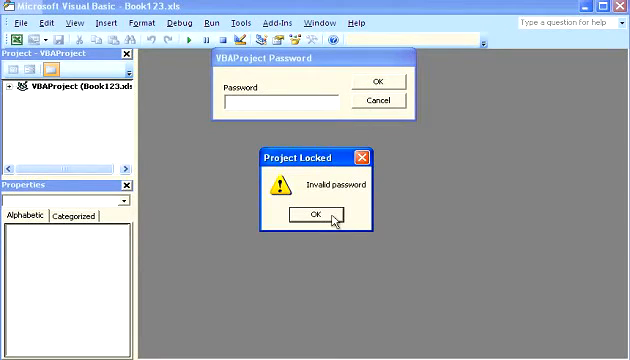
Acknowledge the invalid password warning and start browsing for the locked workbook in SysTools VBA Password Remover.
left_click(312, 212)
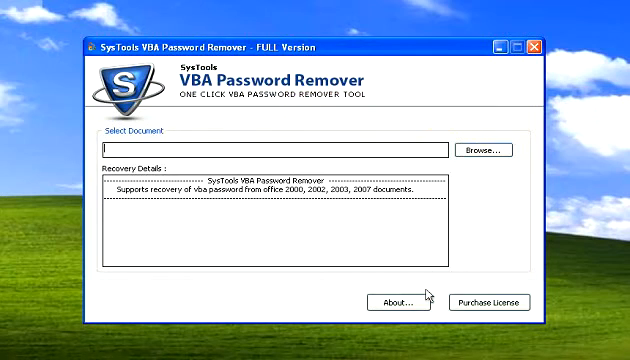
left_click(492, 148)
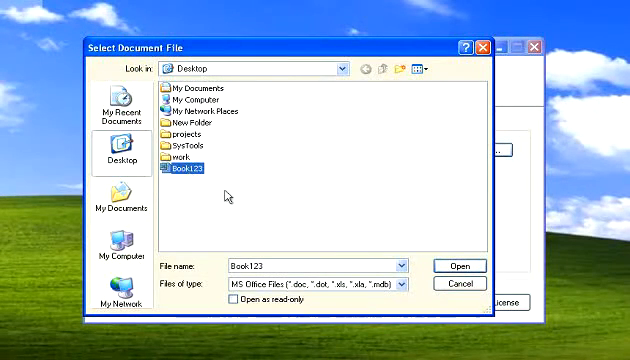
Load Book123 from the Desktop and strip its VBA project password successfully.
left_click(460, 264)
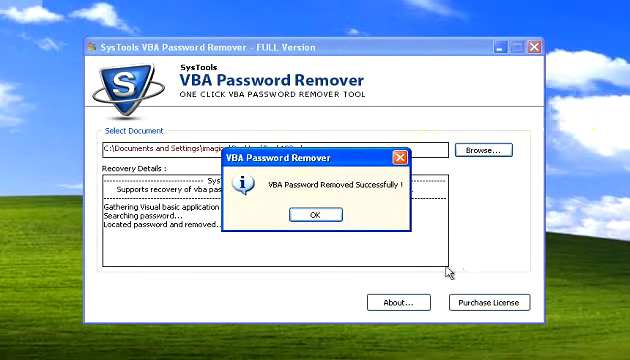
Confirm the successful removal, run Book123's macro and dismiss its 'hello world' message.
left_click(312, 214)
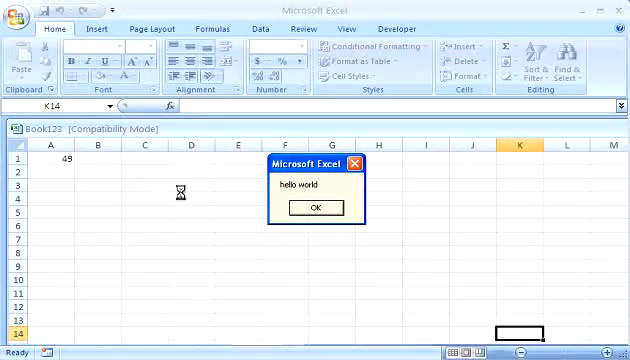
left_click(316, 206)
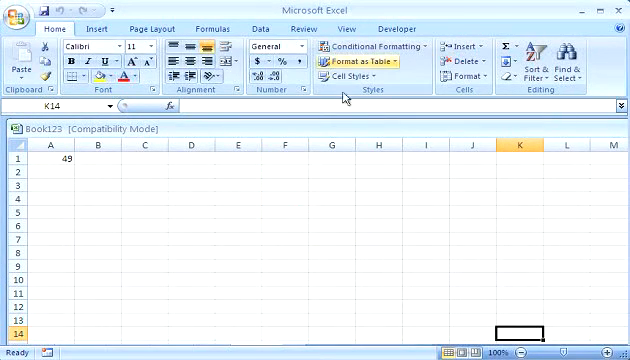